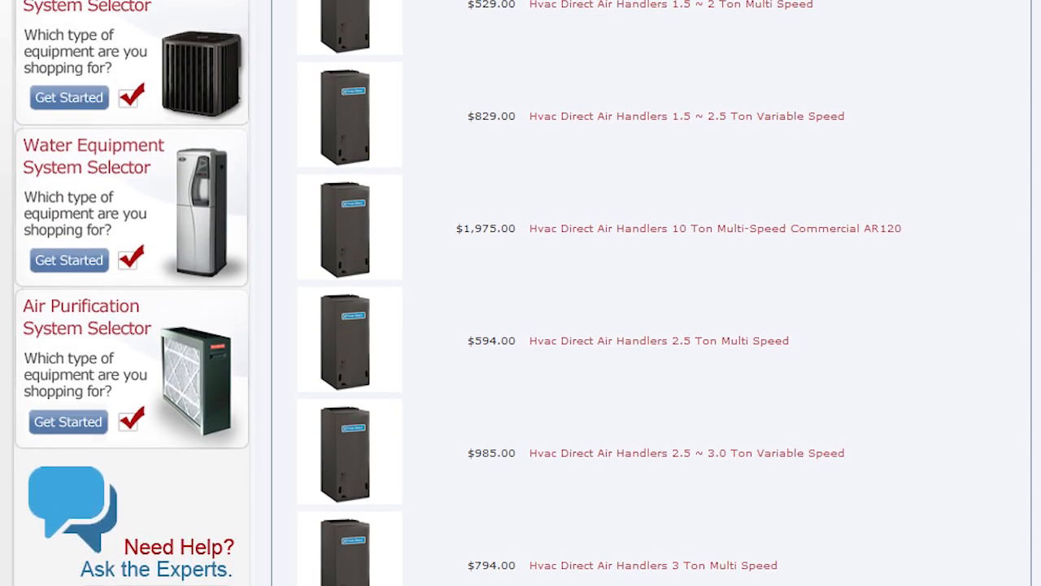
{"action": "scroll", "scroll_direction": "down", "scroll_amount": 3}
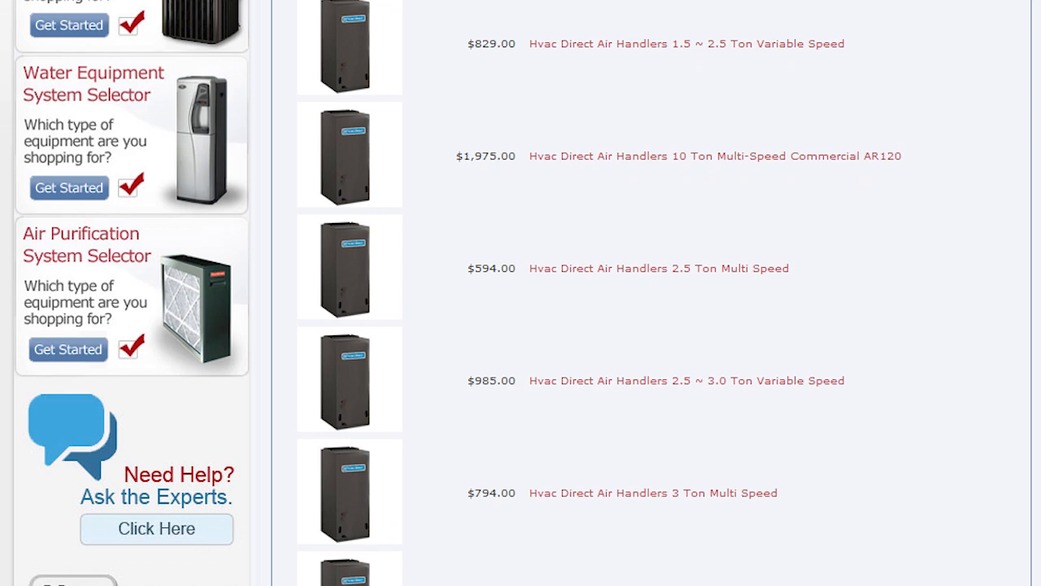
{"action": "scroll", "scroll_direction": "down", "scroll_amount": 3}
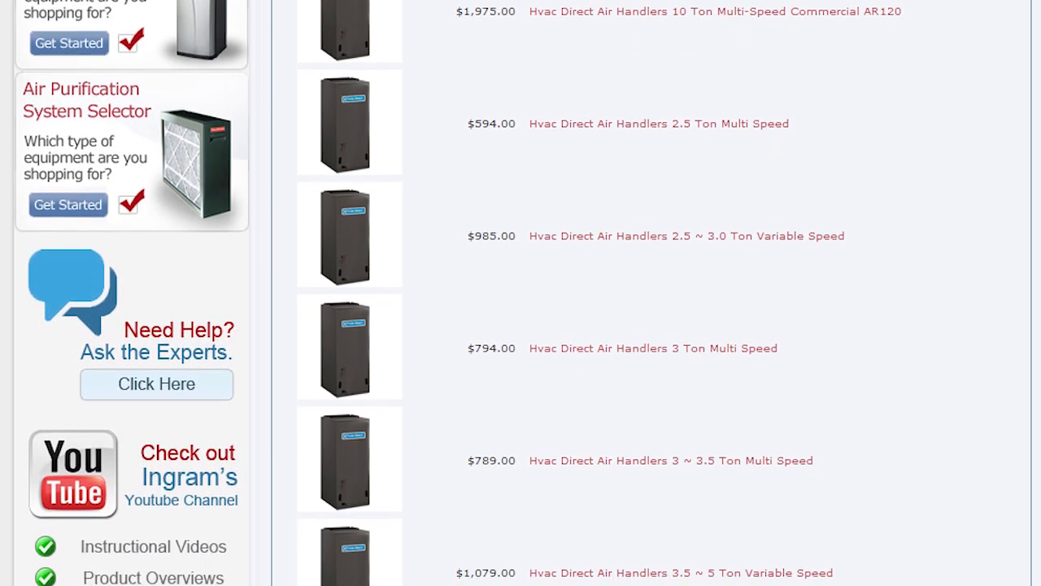
{"action": "scroll", "scroll_direction": "down", "scroll_amount": 3}
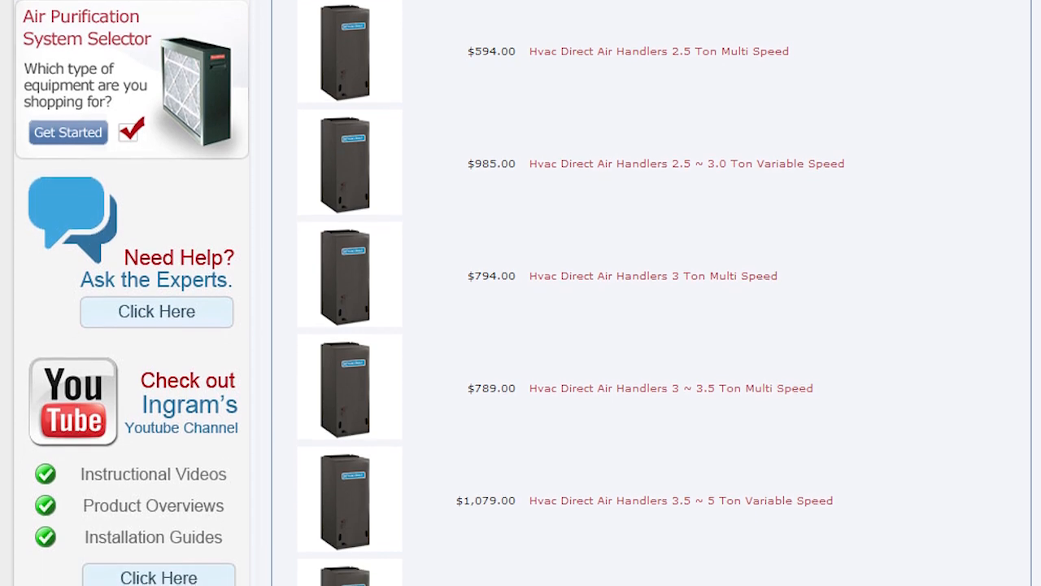
{"action": "scroll", "scroll_direction": "down", "scroll_amount": 3}
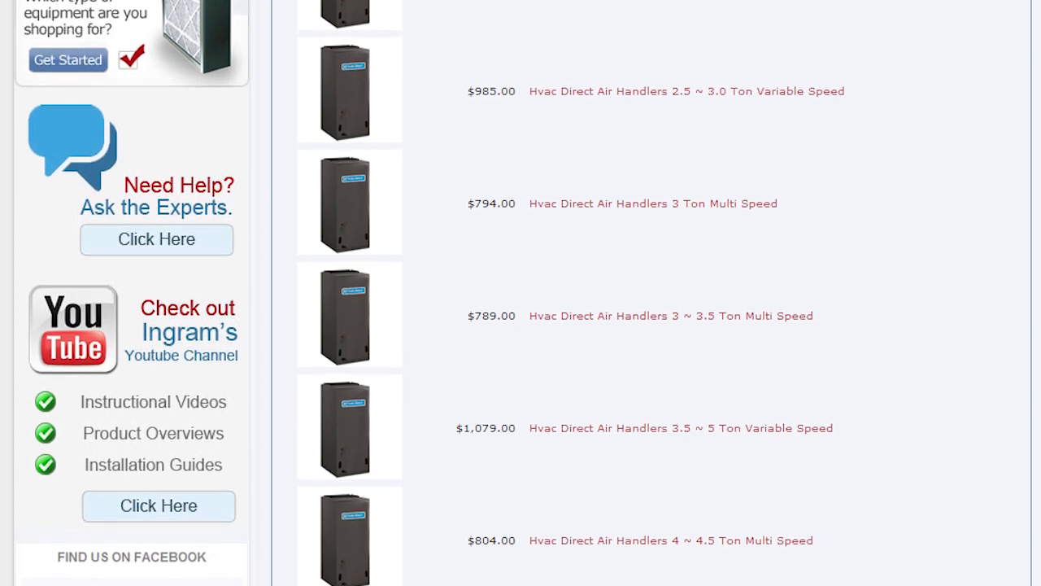
{"action": "scroll", "scroll_direction": "down", "scroll_amount": 3}
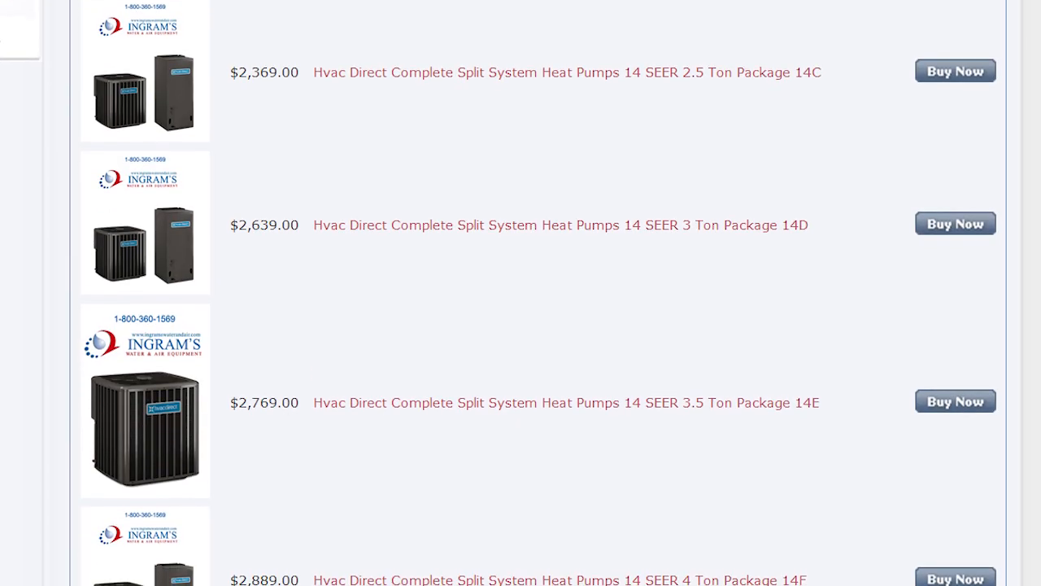
{"action": "scroll", "scroll_direction": "down", "scroll_amount": 3}
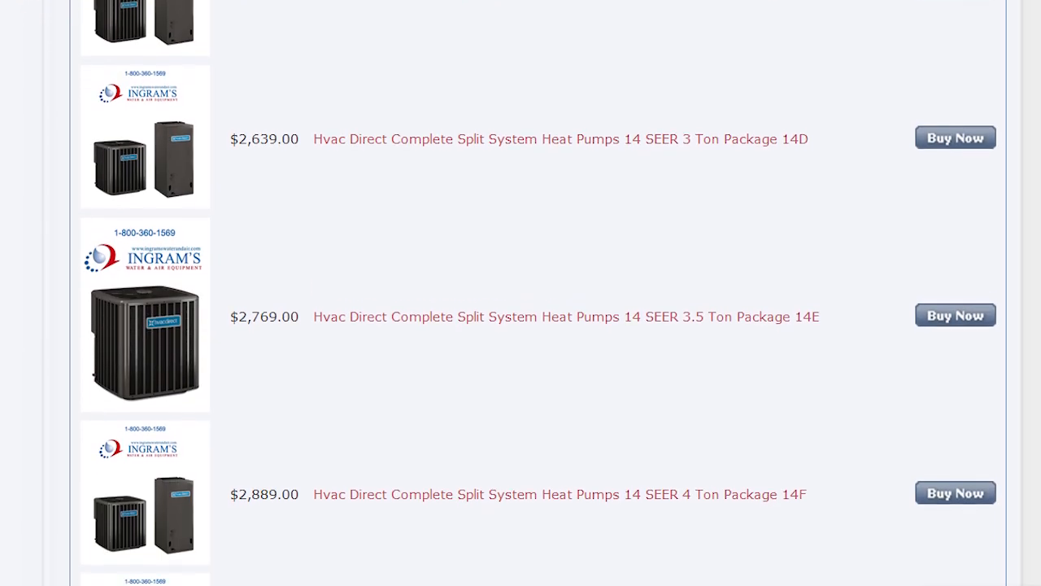
{"action": "scroll", "scroll_direction": "down", "scroll_amount": 3}
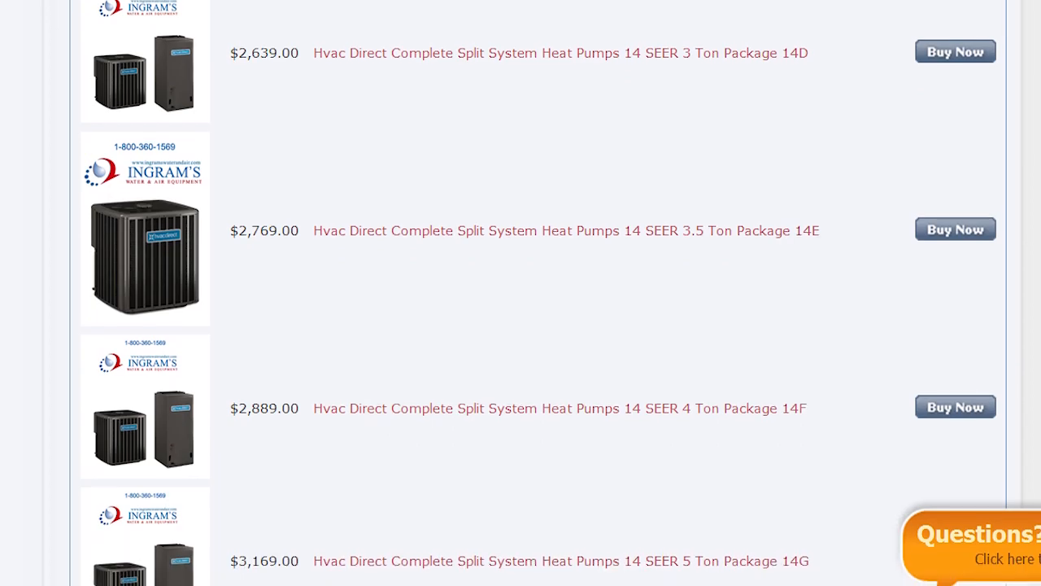